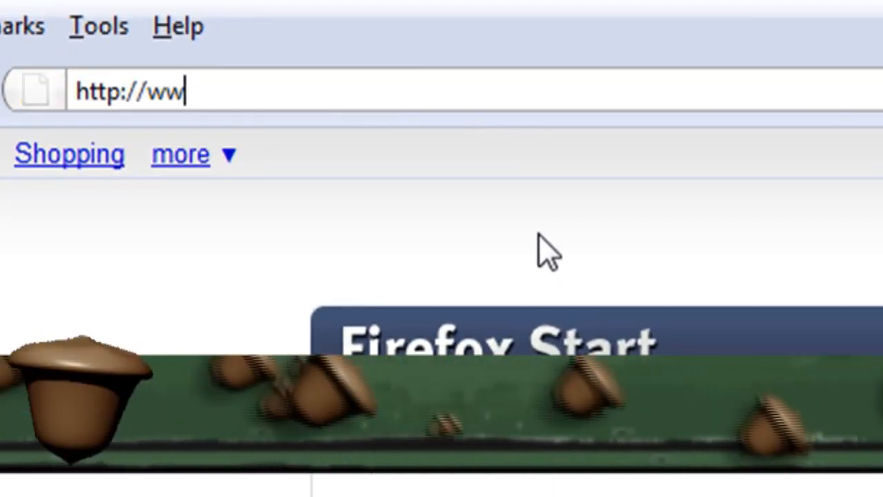
Step: From portableapps.com/node/9909, save Portable_App_Creator_0_97_2_beta.zip via the RapidShare link
{"action": "type", "text": "w.portableapps.com/"}
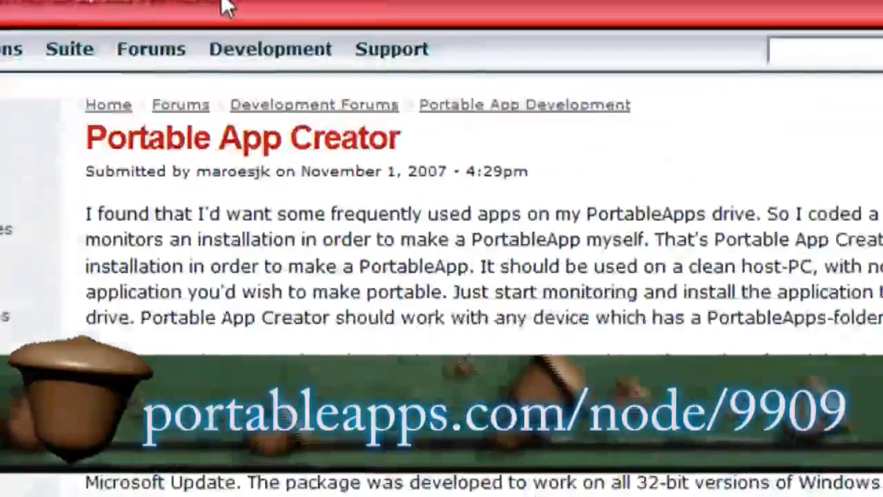
{"action": "scroll", "scroll_direction": "down", "scroll_amount": 3}
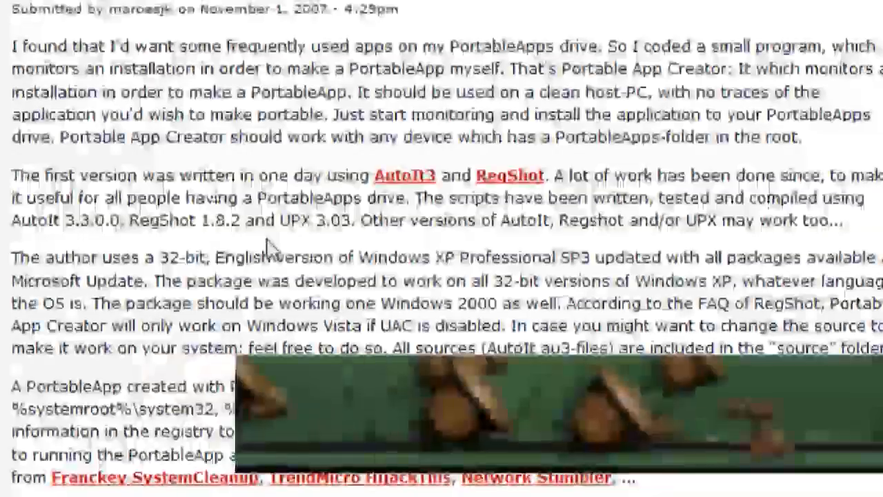
{"action": "scroll", "scroll_direction": "down", "scroll_amount": 3}
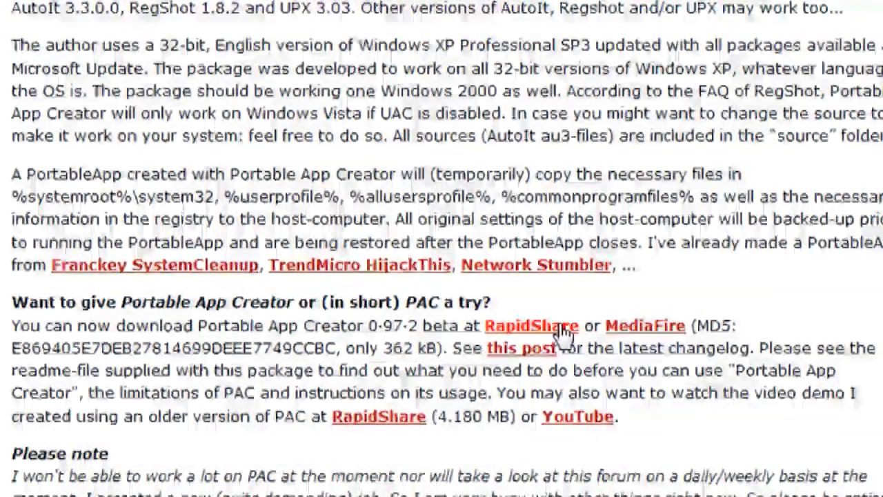
{"action": "left_click", "coordinate": [530, 326]}
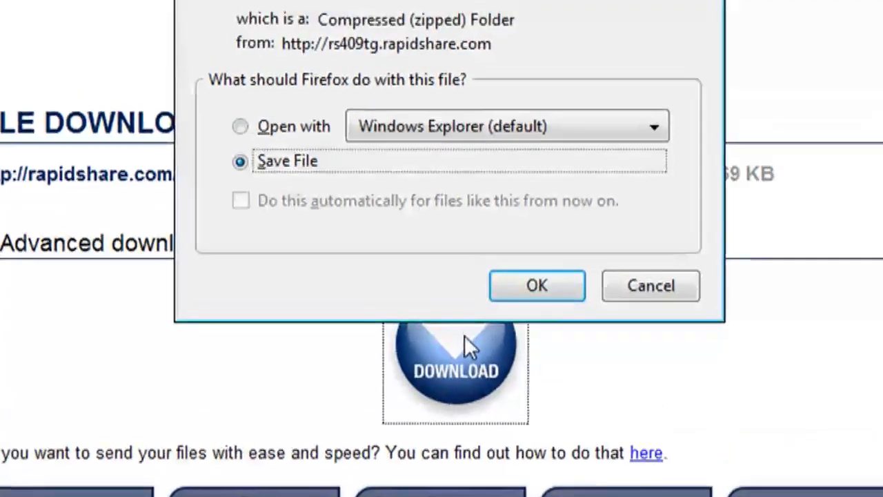
{"action": "left_click", "coordinate": [537, 286]}
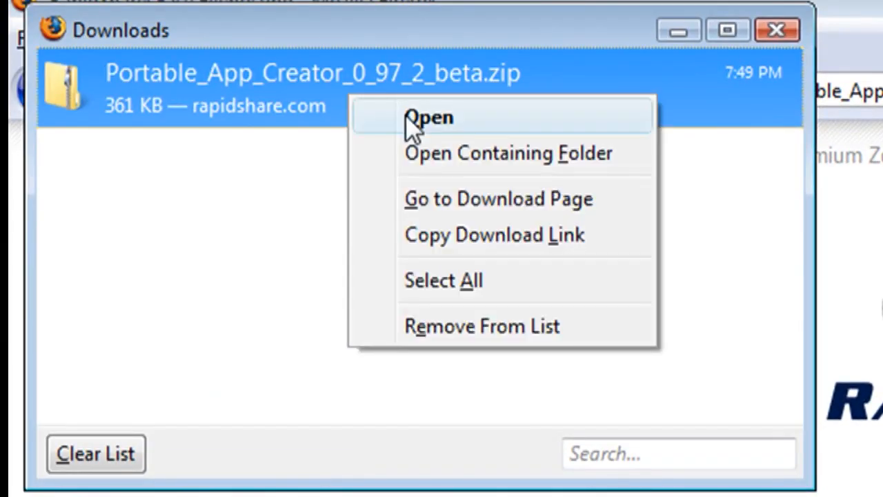
Step: Extract the zip and run PAC Compiler.exe to produce Portable App Creator.exe
{"action": "left_click", "coordinate": [508, 152]}
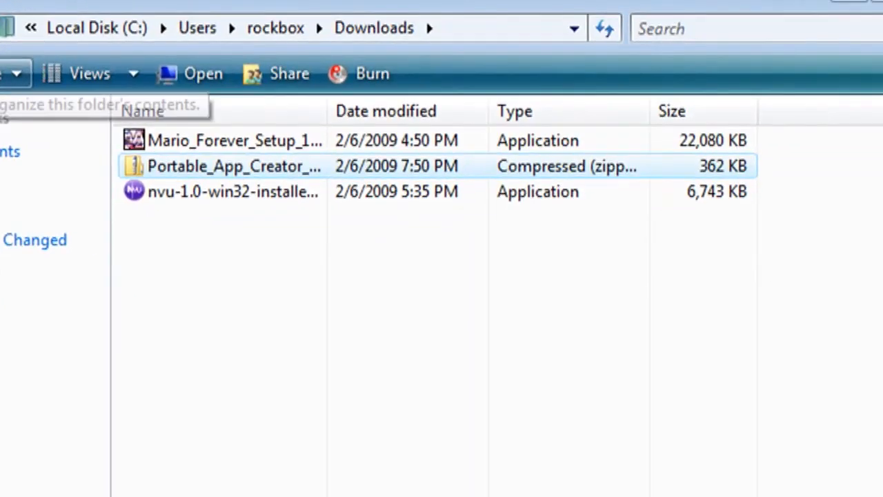
{"action": "mouse_move", "coordinate": [168, 172]}
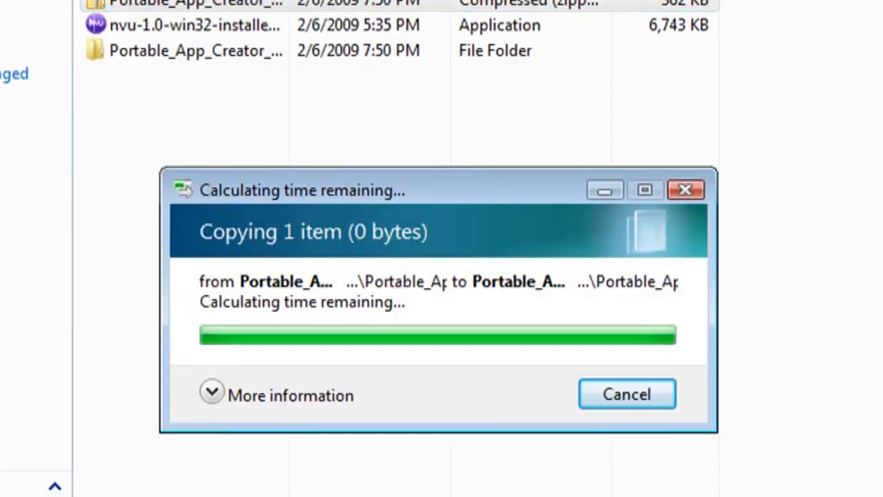
{"action": "left_click", "coordinate": [626, 395]}
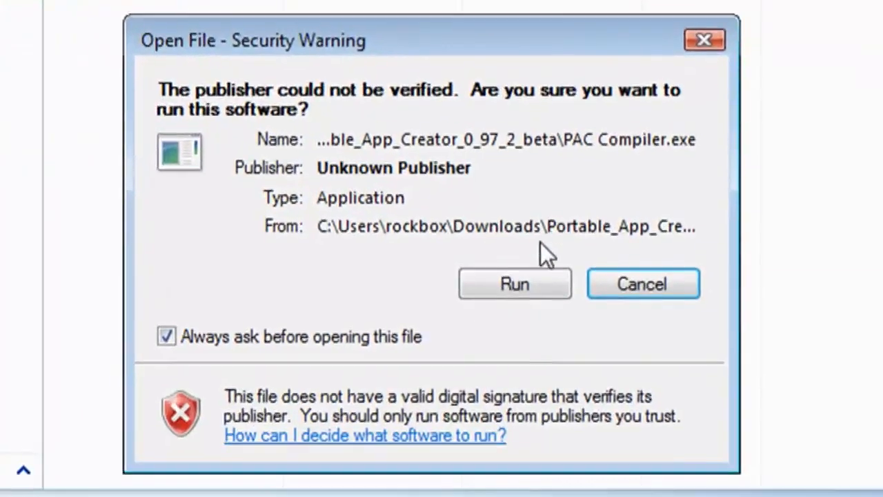
{"action": "left_click", "coordinate": [514, 284]}
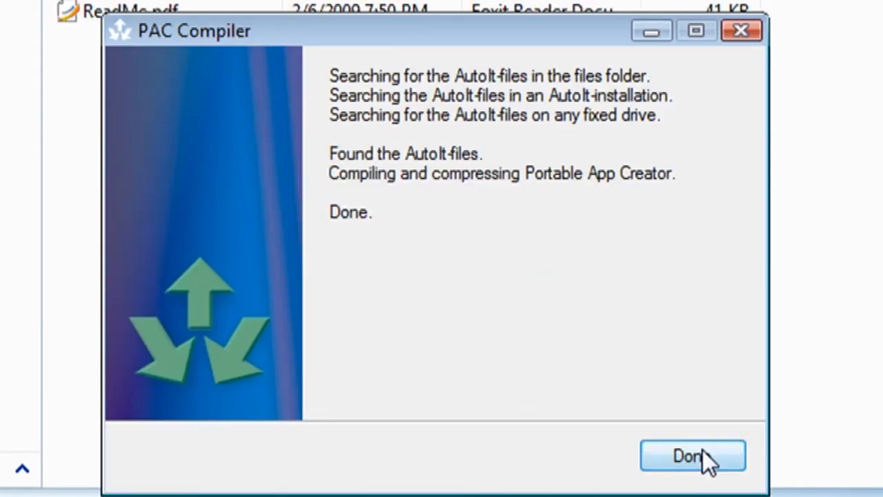
{"action": "left_click", "coordinate": [693, 456]}
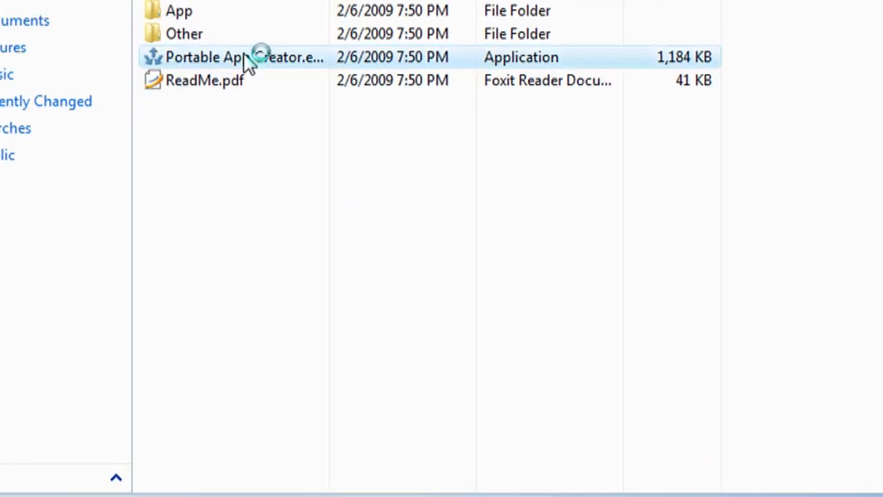
Step: Launch Portable App Creator and run Mario_Forever_Setup_102308.exe as the monitored installer
{"action": "double_click", "coordinate": [221, 58]}
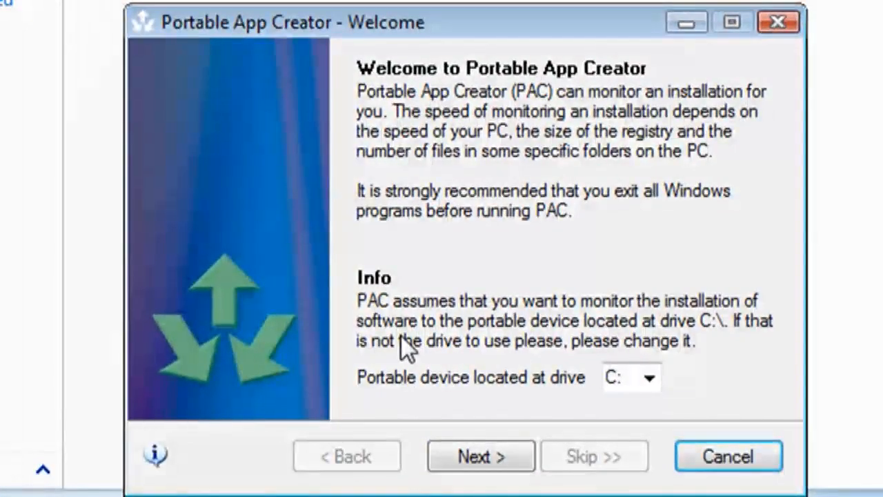
{"action": "left_click", "coordinate": [649, 378]}
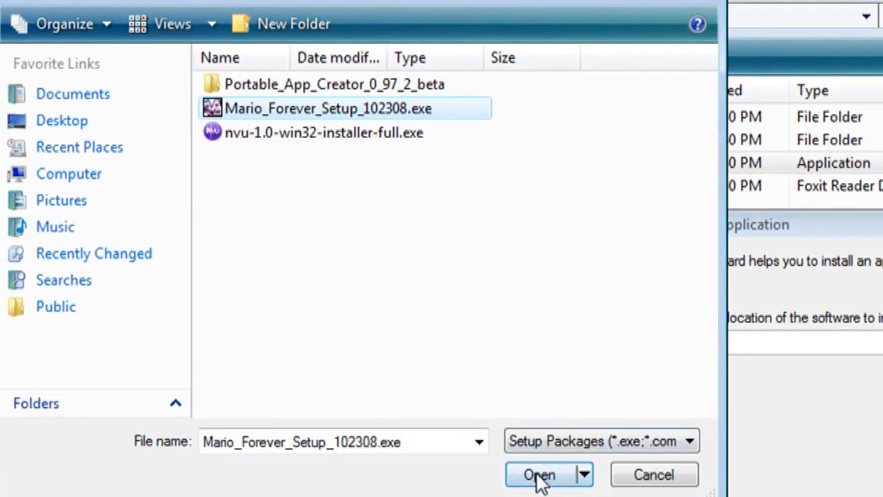
{"action": "left_click", "coordinate": [540, 475]}
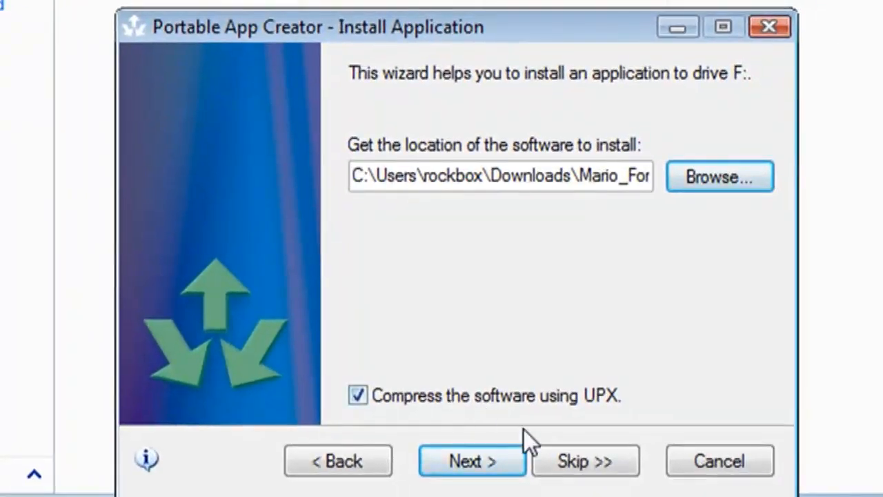
{"action": "left_click", "coordinate": [472, 461]}
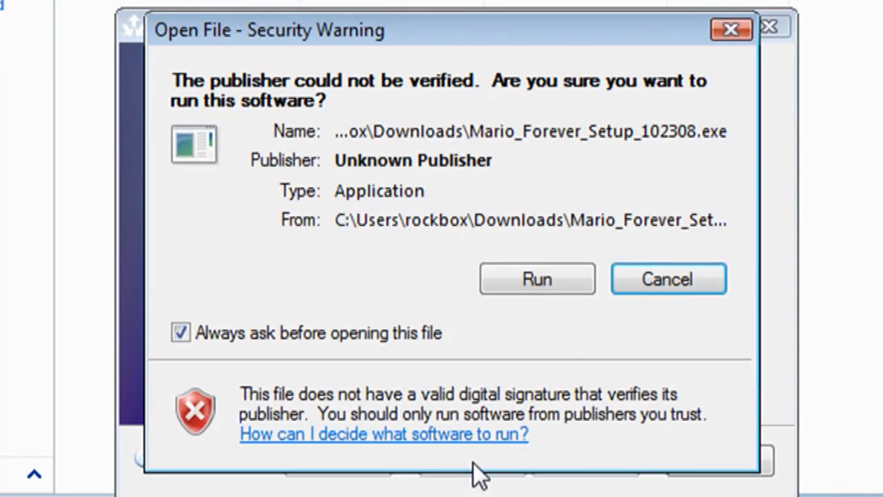
{"action": "left_click", "coordinate": [537, 279]}
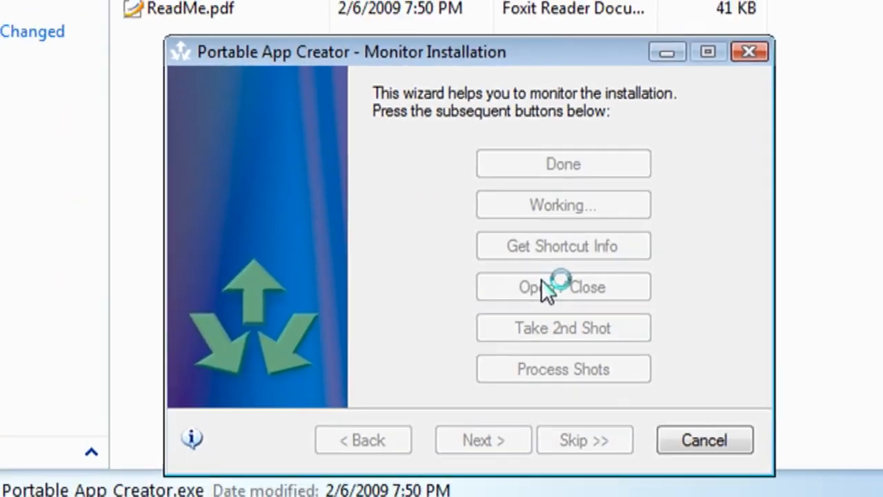
Step: Install Mario Forever 4.0 to F:\Mario Forever with 'Run Mario Forever 4.0' unchecked, then finish
{"action": "left_click", "coordinate": [563, 286]}
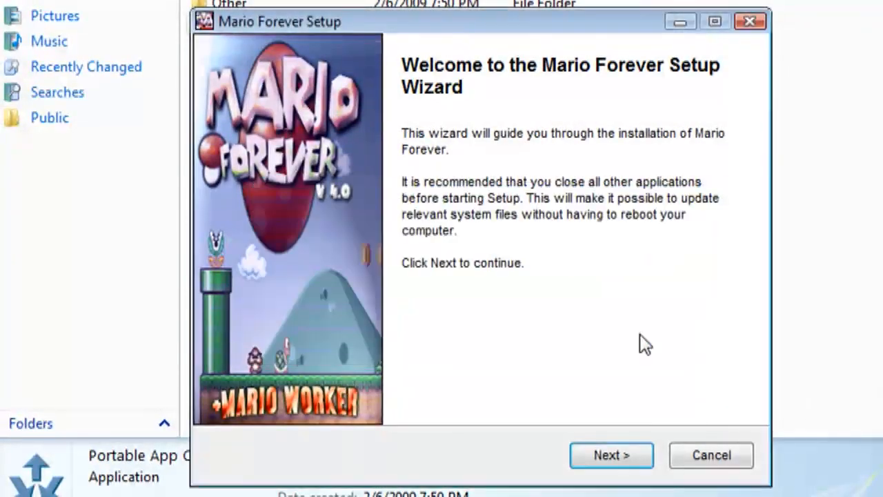
{"action": "left_click", "coordinate": [610, 456]}
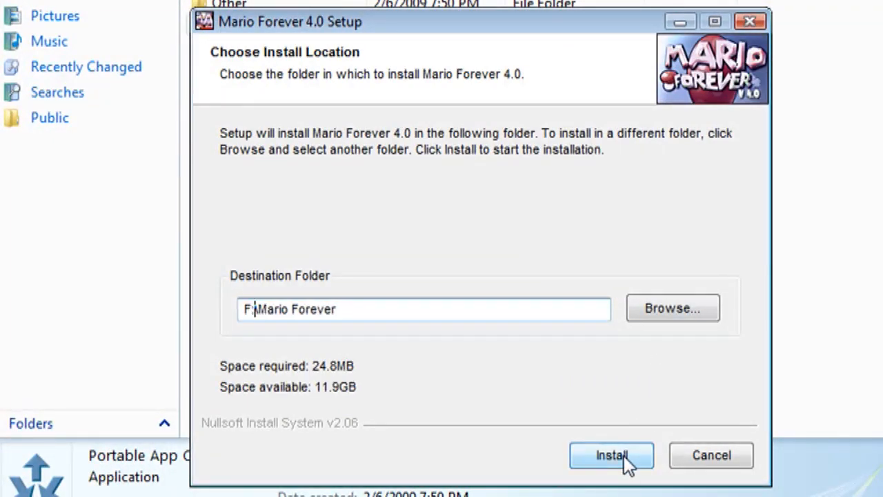
{"action": "left_click", "coordinate": [612, 455]}
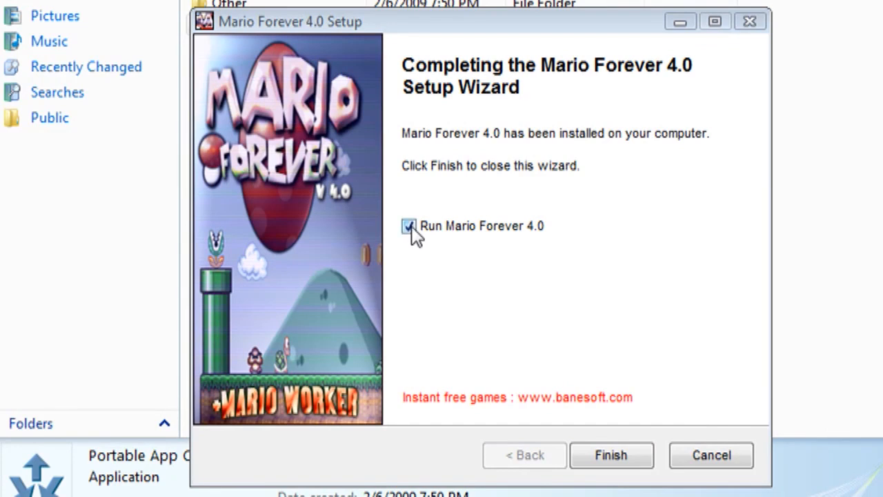
{"action": "left_click", "coordinate": [409, 226]}
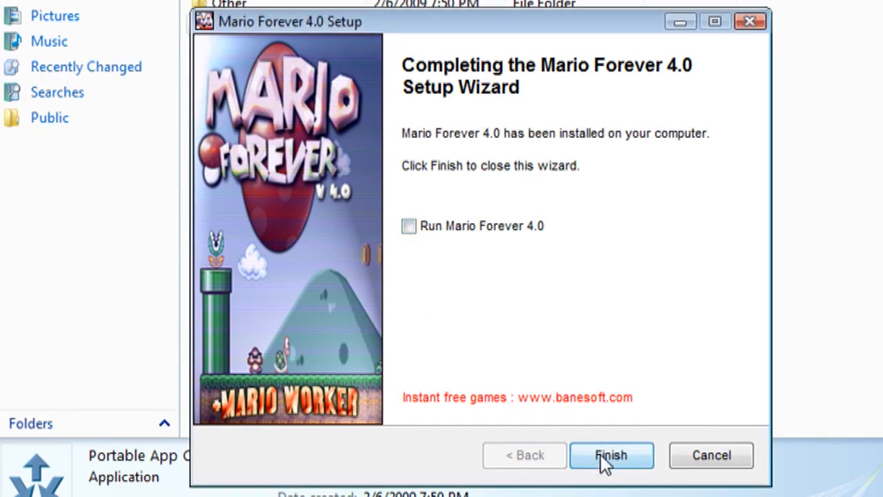
{"action": "left_click", "coordinate": [610, 455]}
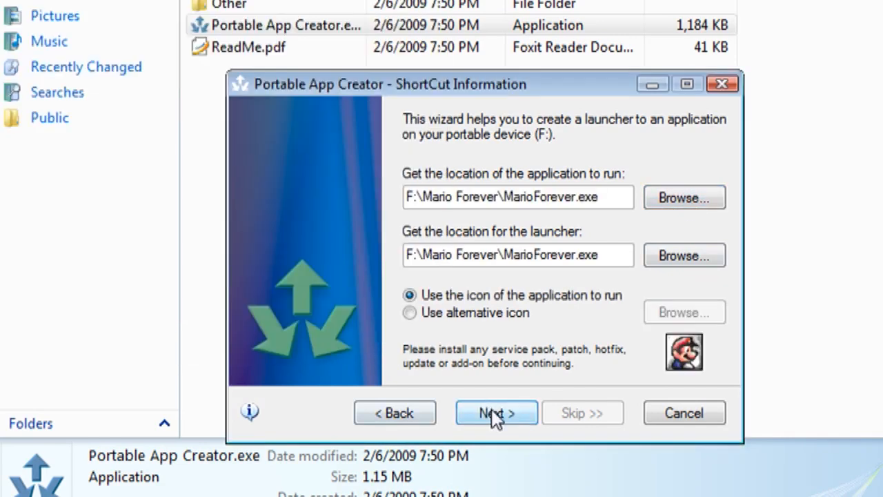
Step: Accept the MarioForever.exe shortcut, launch the game in Window Mode and close it
{"action": "left_click", "coordinate": [497, 413]}
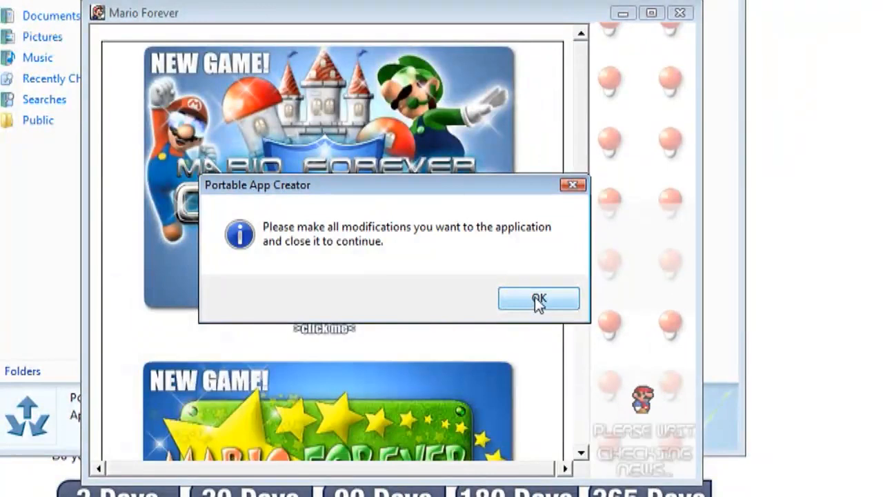
{"action": "left_click", "coordinate": [538, 298]}
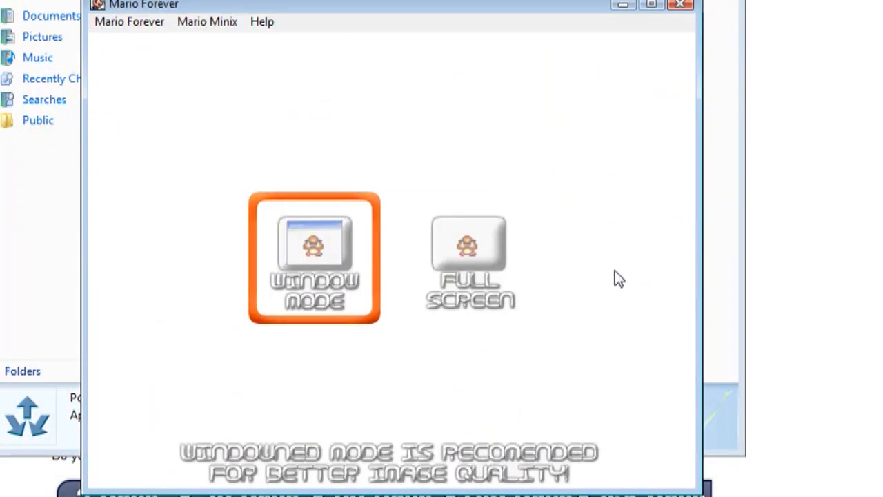
{"action": "left_click", "coordinate": [315, 258]}
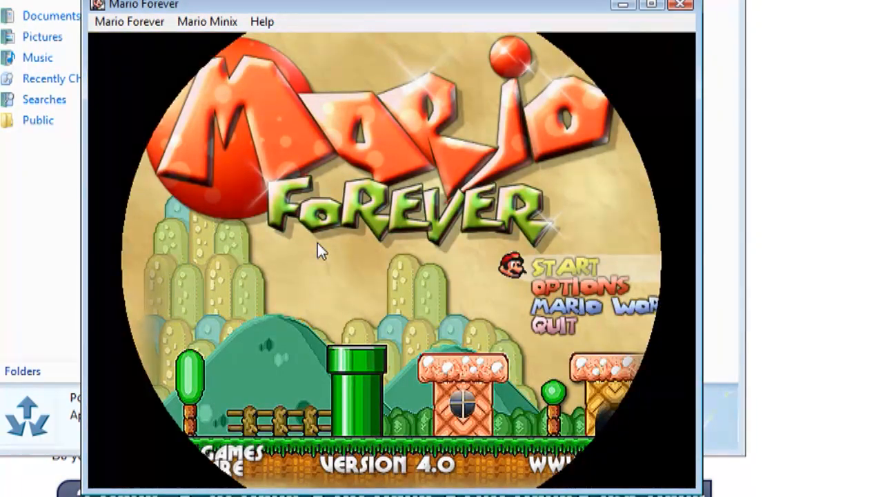
{"action": "left_click", "coordinate": [564, 268]}
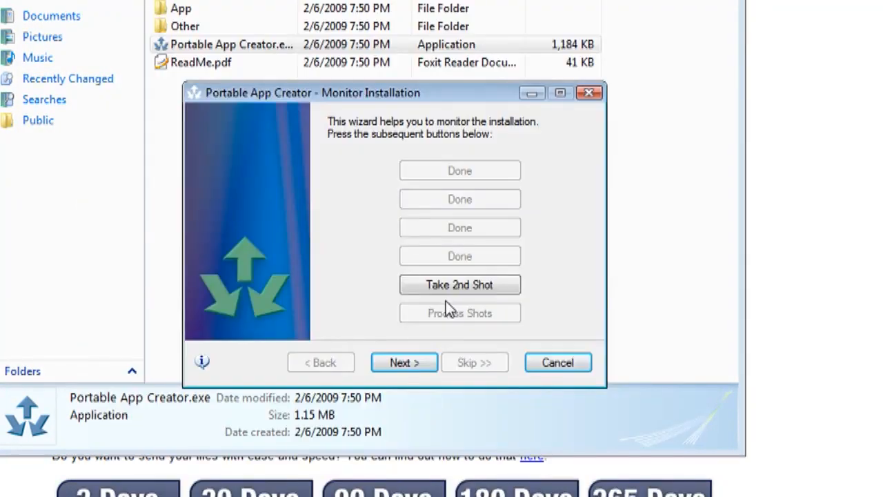
Step: Take the second snapshot and finish the Portable App Creator wizard
{"action": "left_click", "coordinate": [460, 285]}
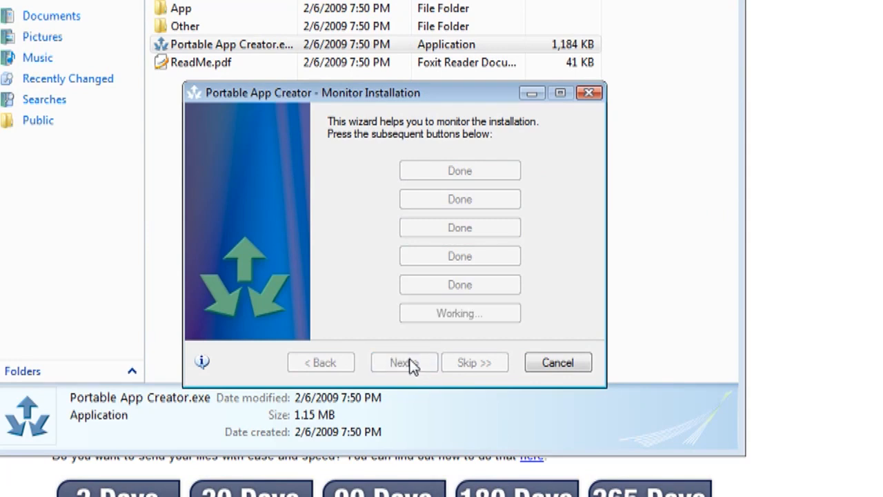
{"action": "left_click", "coordinate": [558, 362]}
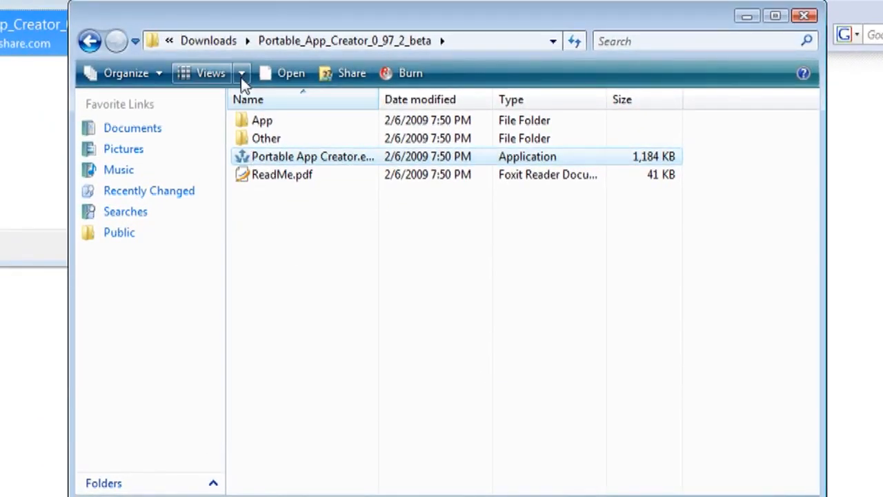
Step: Run MarioForever.exe from the Mario Forever folder on KINGSTON (F:) and close it
{"action": "left_click", "coordinate": [168, 41]}
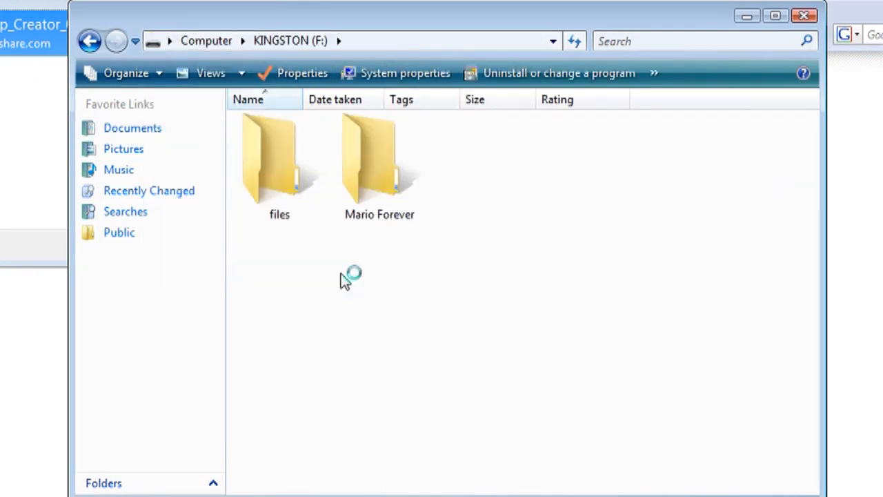
{"action": "double_click", "coordinate": [378, 159]}
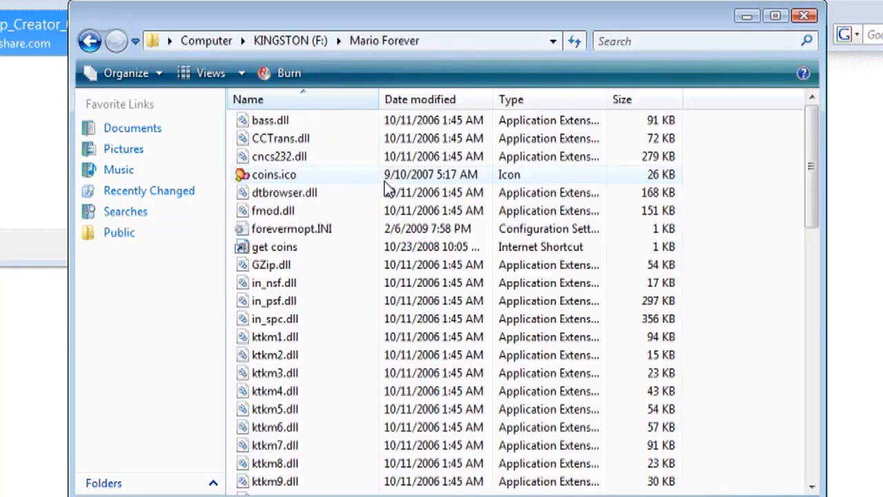
{"action": "scroll", "scroll_direction": "down", "scroll_amount": 3}
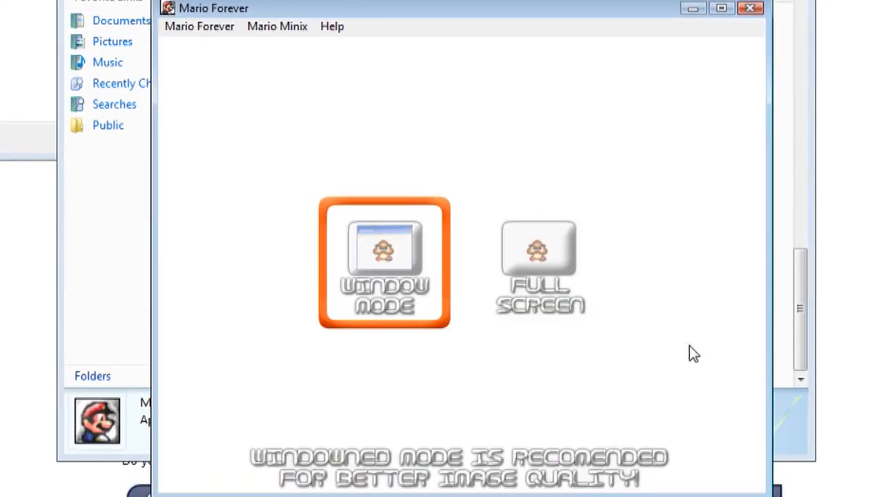
{"action": "left_click", "coordinate": [383, 265]}
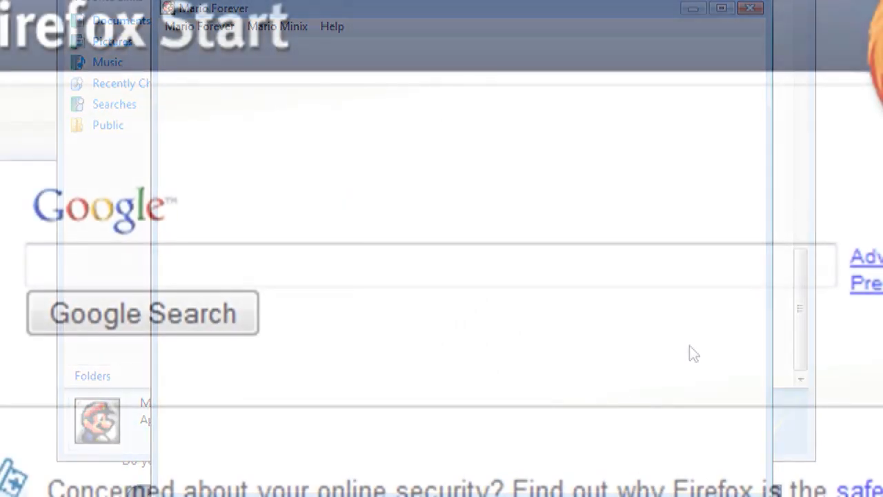
Step: Google 'portable apps' and browse PortableApps.com's Applications catalogue and games category
{"action": "type", "text": "port"}
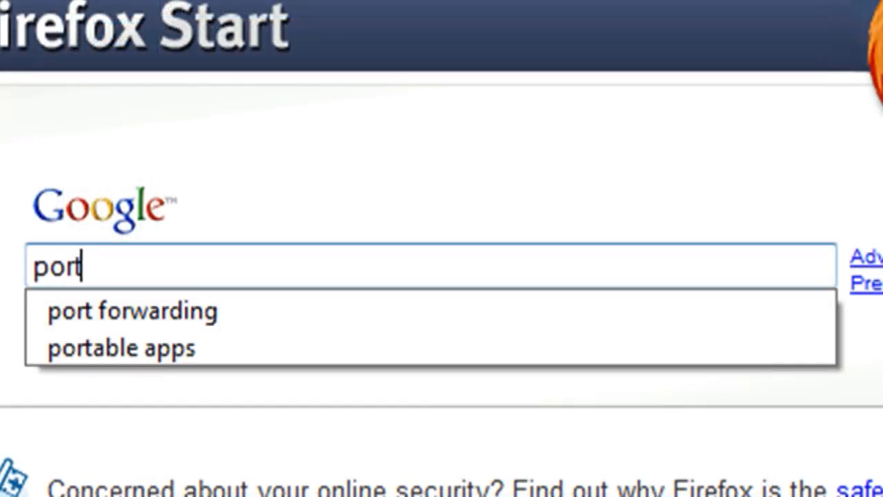
{"action": "left_click", "coordinate": [121, 348]}
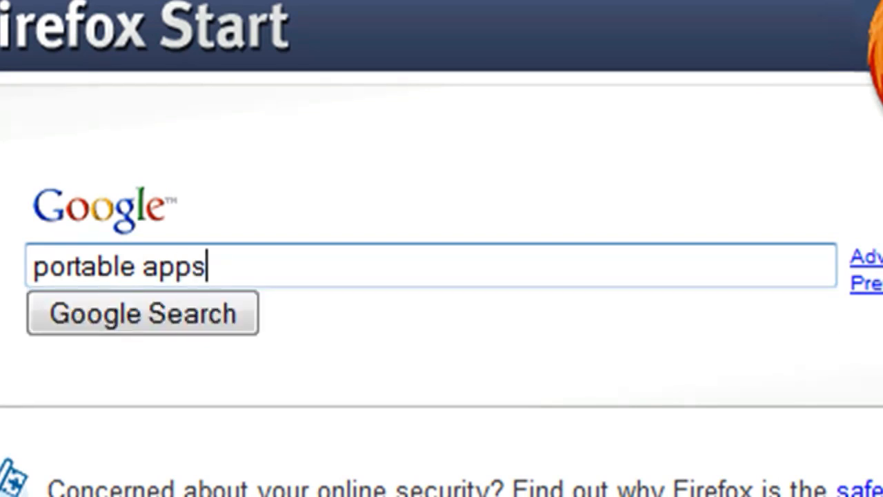
{"action": "left_click", "coordinate": [142, 312]}
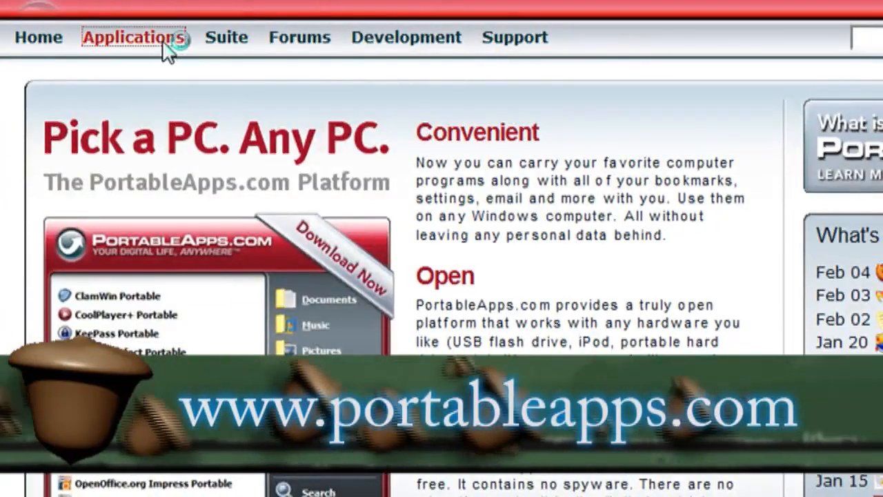
{"action": "left_click", "coordinate": [130, 38]}
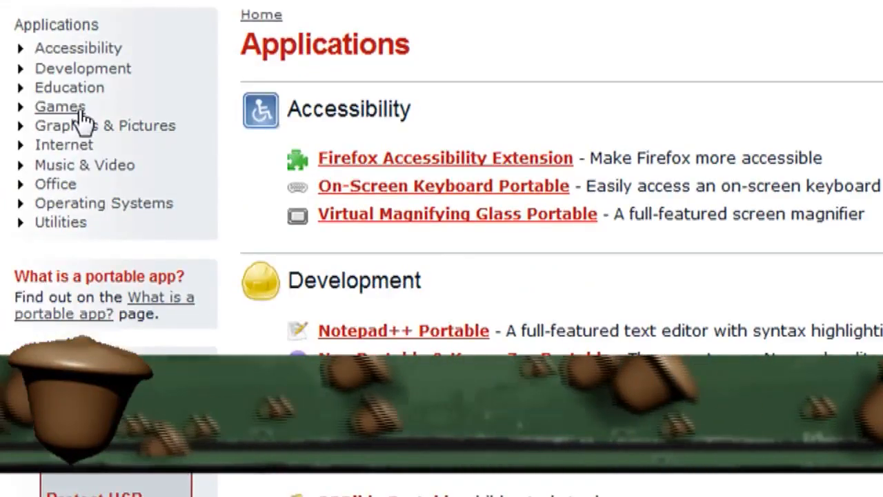
{"action": "left_click", "coordinate": [60, 107]}
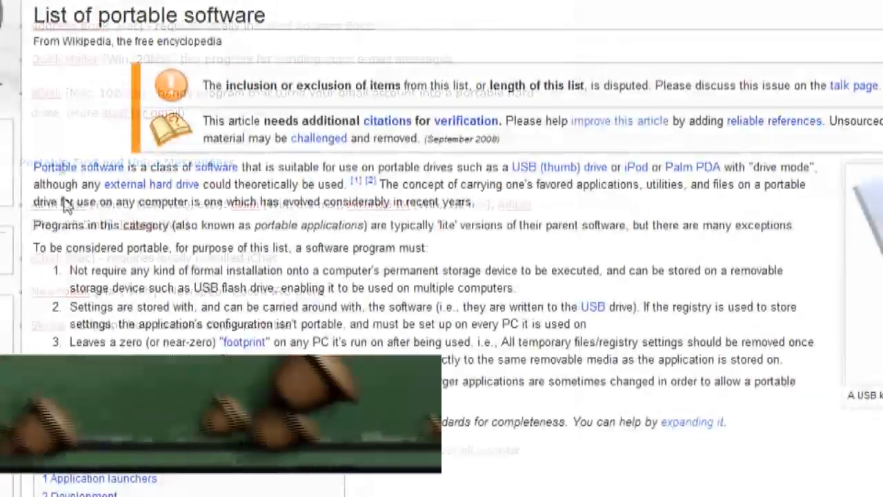
Step: Scroll through Wikipedia's List of portable software down to the graphics programs
{"action": "scroll", "scroll_direction": "down", "scroll_amount": 3}
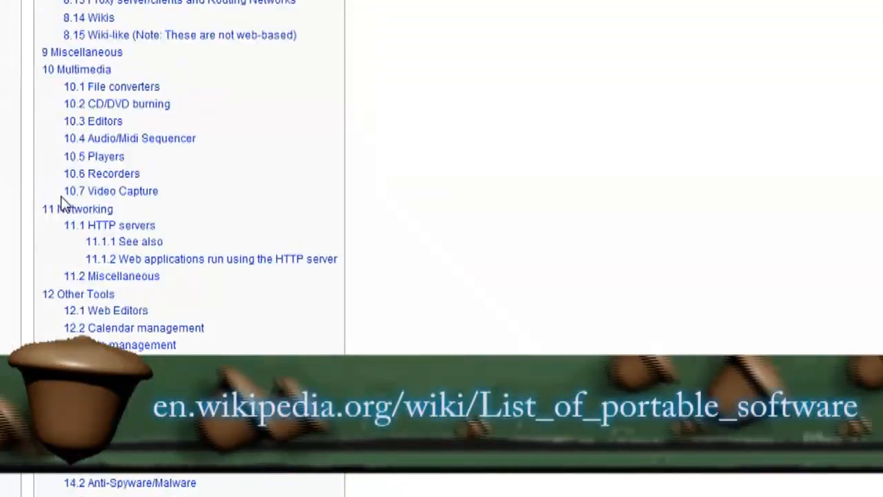
{"action": "scroll", "scroll_direction": "down", "scroll_amount": 3}
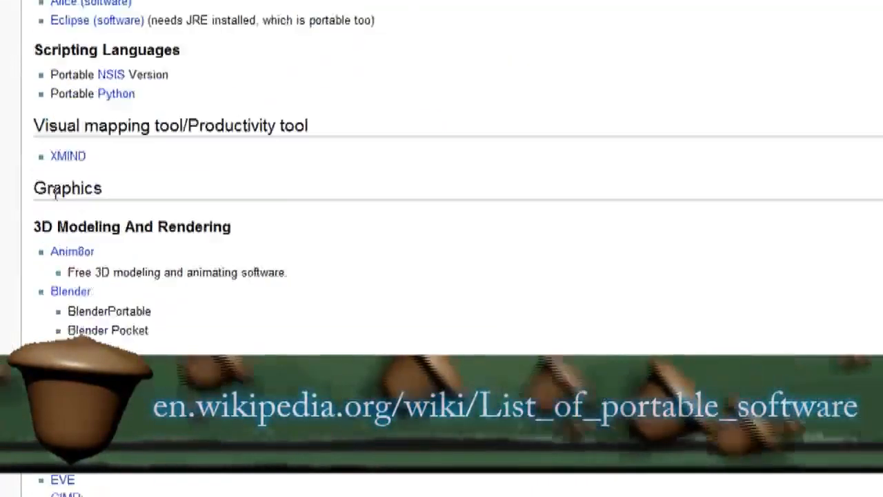
{"action": "scroll", "scroll_direction": "down", "scroll_amount": 3}
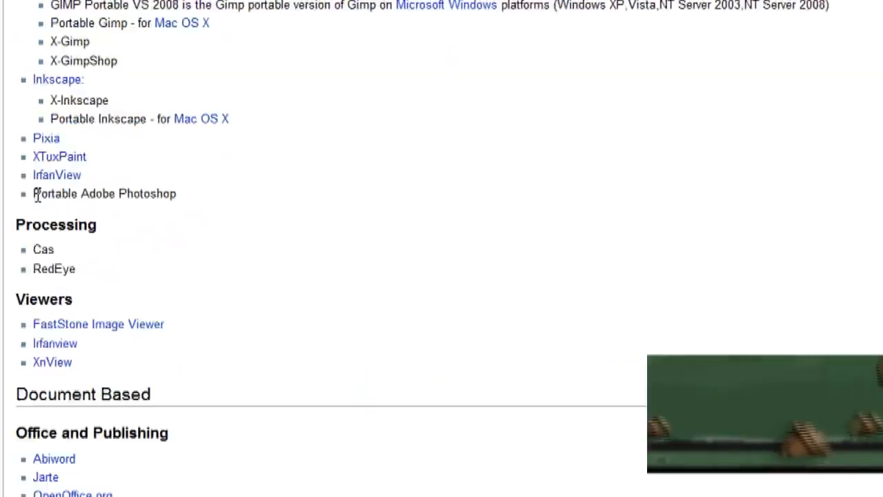
Step: Search geek.menu, save the experimental 1.3.4.0 installer from SourceForge and show it in its folder
{"action": "type", "text": "geek."}
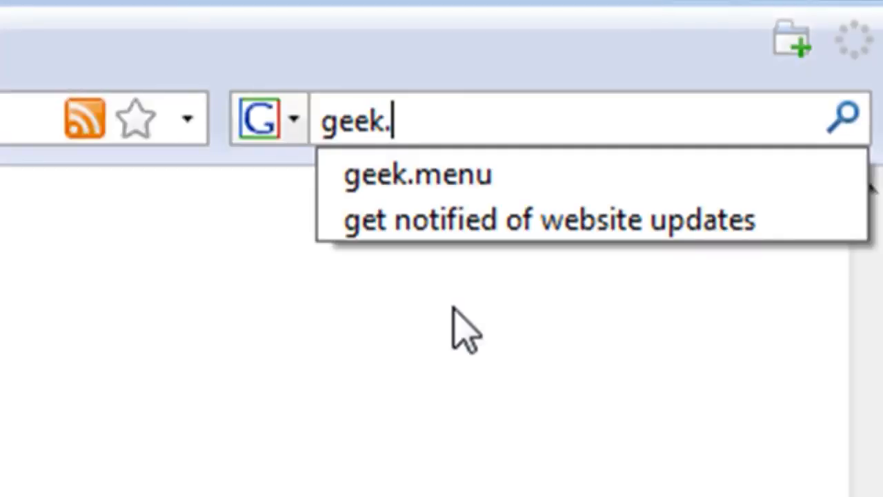
{"action": "key", "text": "Return"}
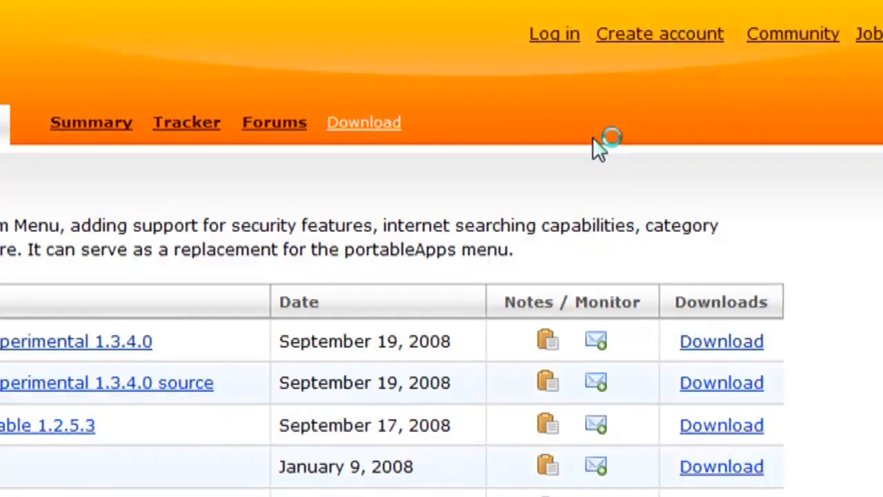
{"action": "left_click", "coordinate": [720, 341]}
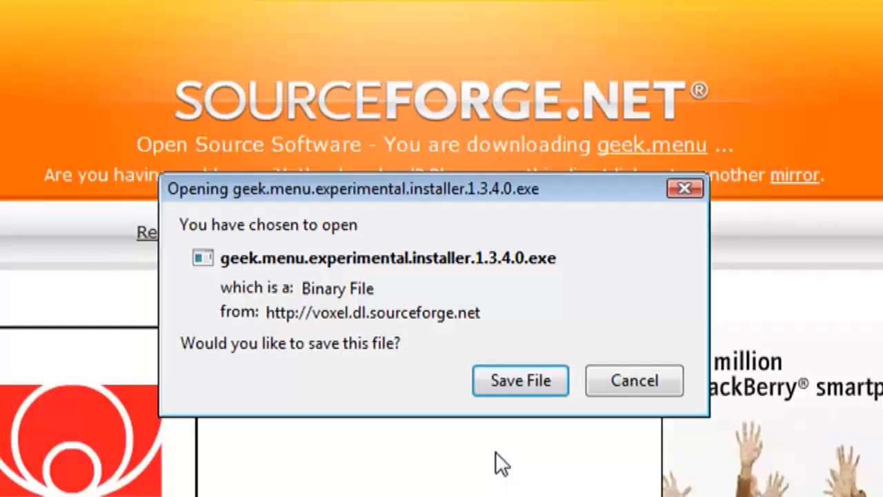
{"action": "left_click", "coordinate": [520, 381]}
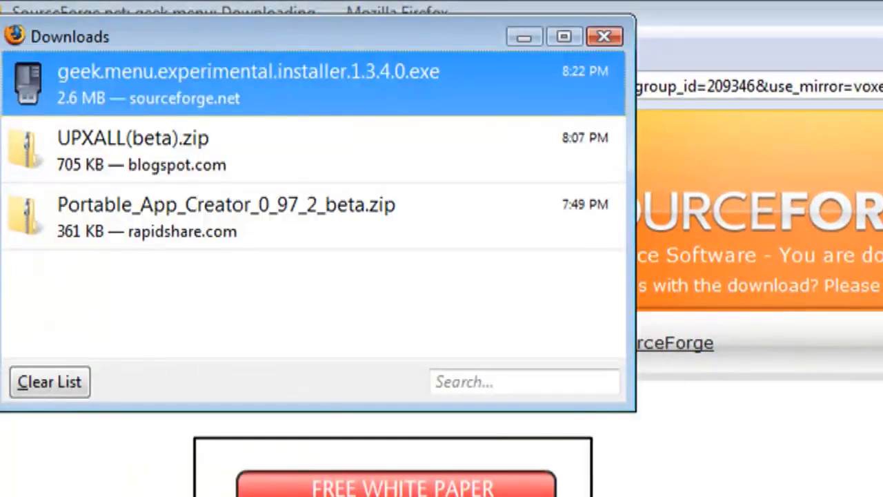
{"action": "right_click", "coordinate": [247, 83]}
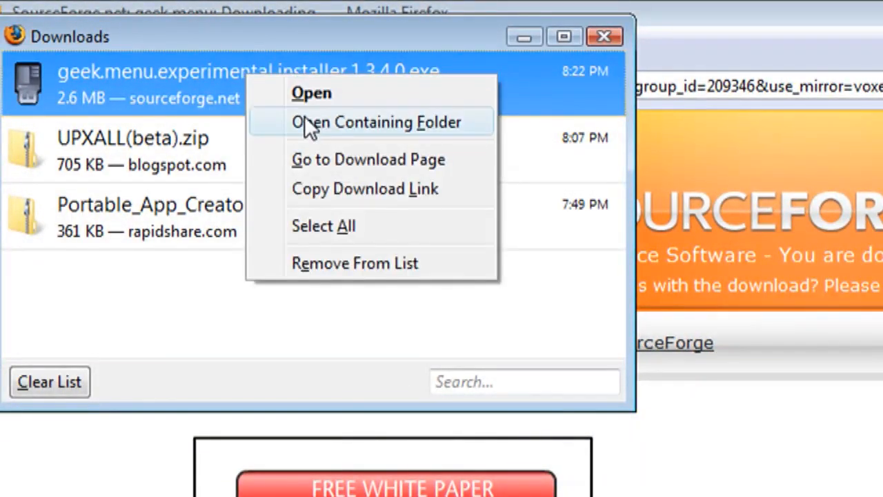
{"action": "left_click", "coordinate": [377, 122]}
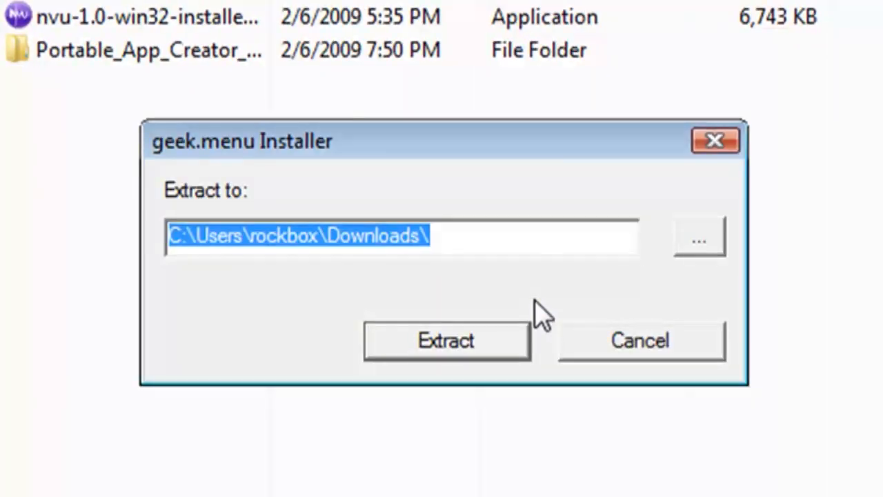
Step: Run the installer and extract geek.menu to F:\
{"action": "type", "text": "F:"}
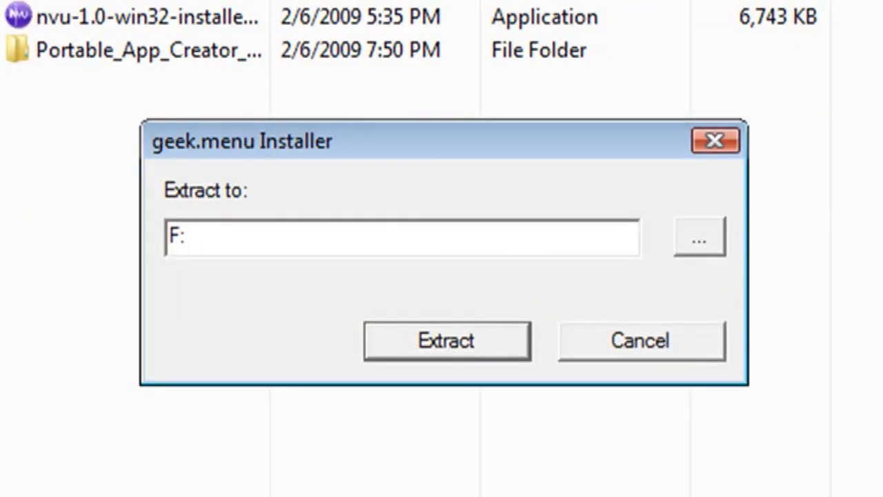
{"action": "type", "text": "\\"}
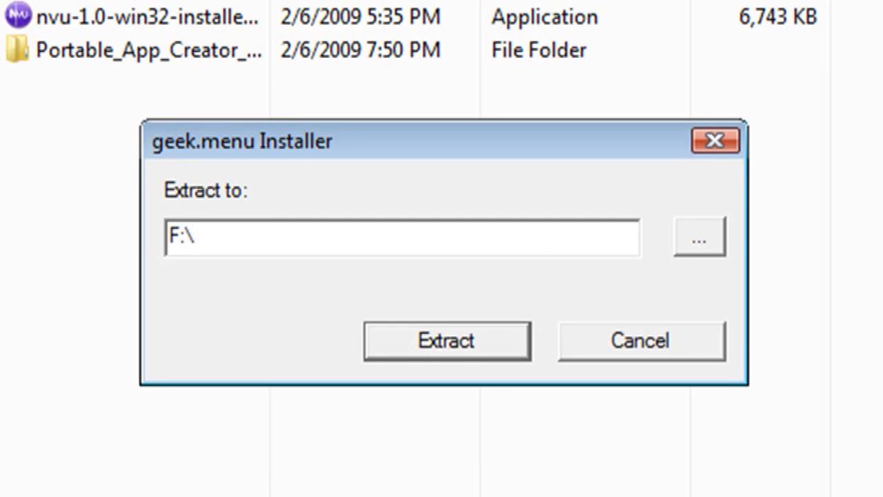
{"action": "left_click", "coordinate": [445, 340]}
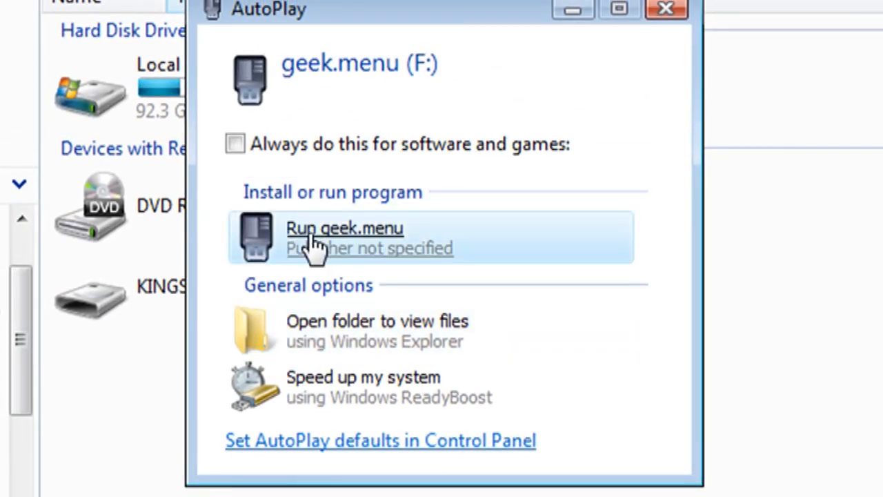
Step: Run geek.menu from AutoPlay and enter $HOSTDRIVE$ in the Advanced Options Shortcuts line
{"action": "left_click", "coordinate": [344, 237]}
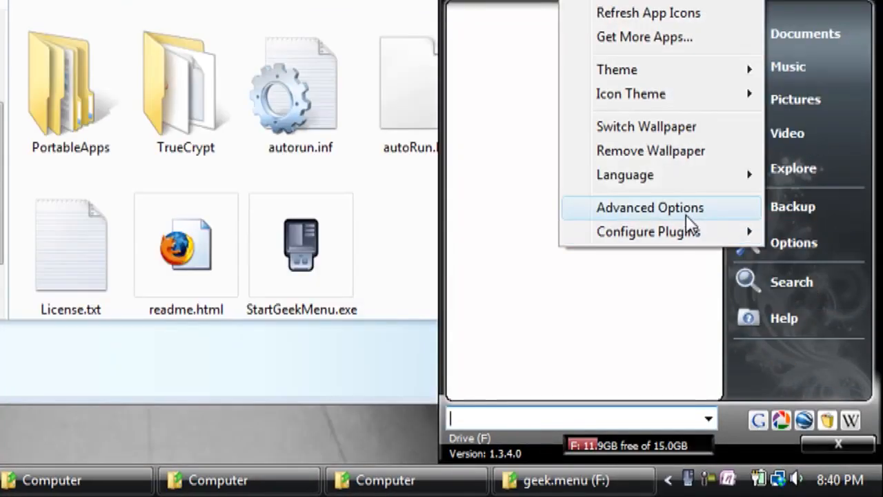
{"action": "left_click", "coordinate": [649, 207]}
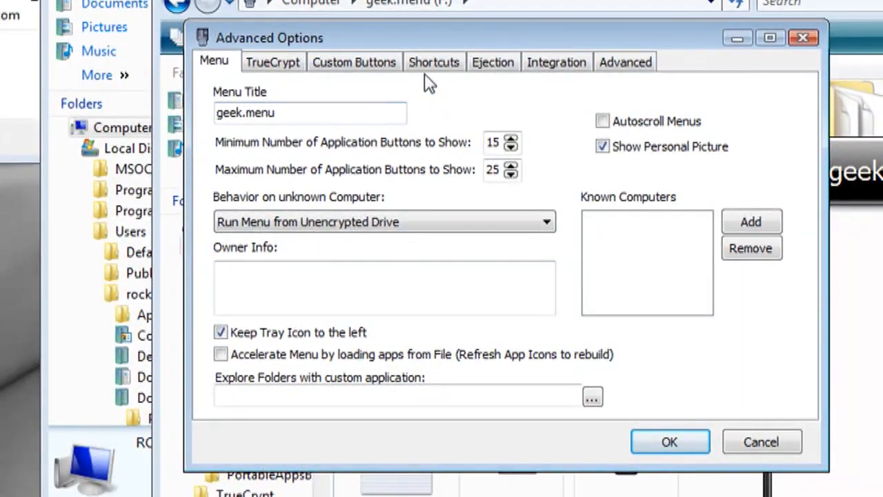
{"action": "left_click", "coordinate": [433, 61]}
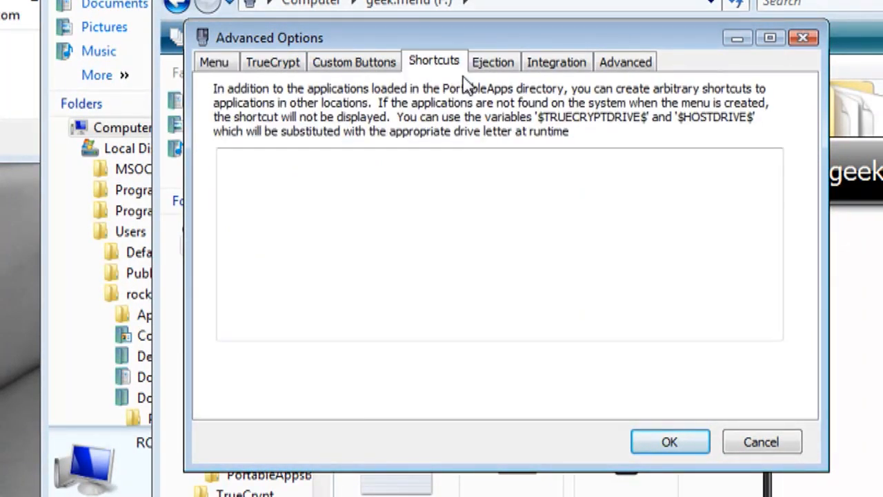
{"action": "mouse_move", "coordinate": [683, 124]}
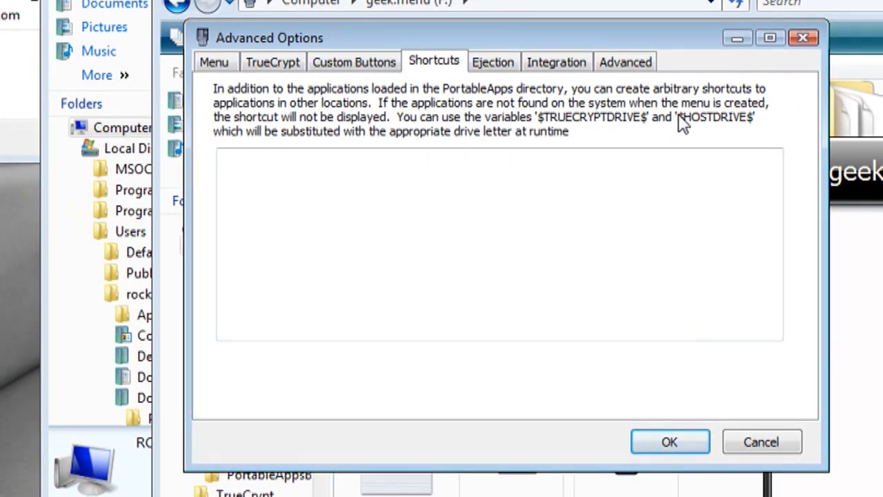
{"action": "type", "text": "$HOSTD"}
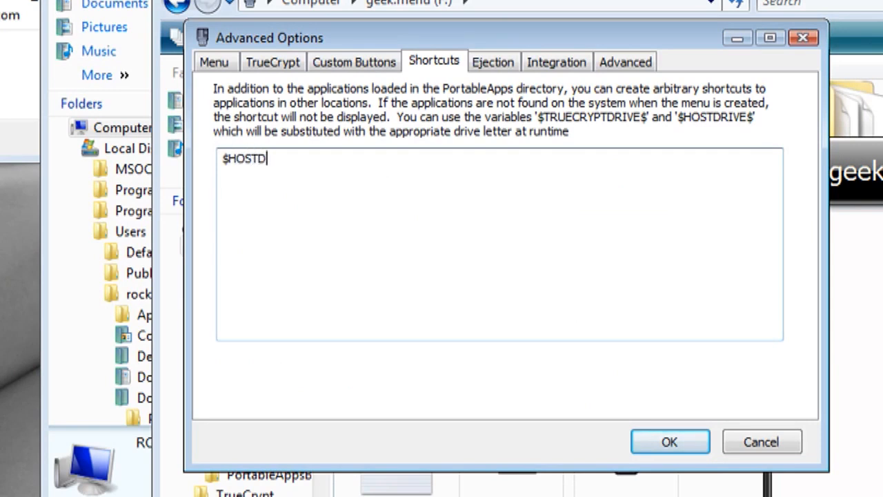
{"action": "type", "text": "RIVE$"}
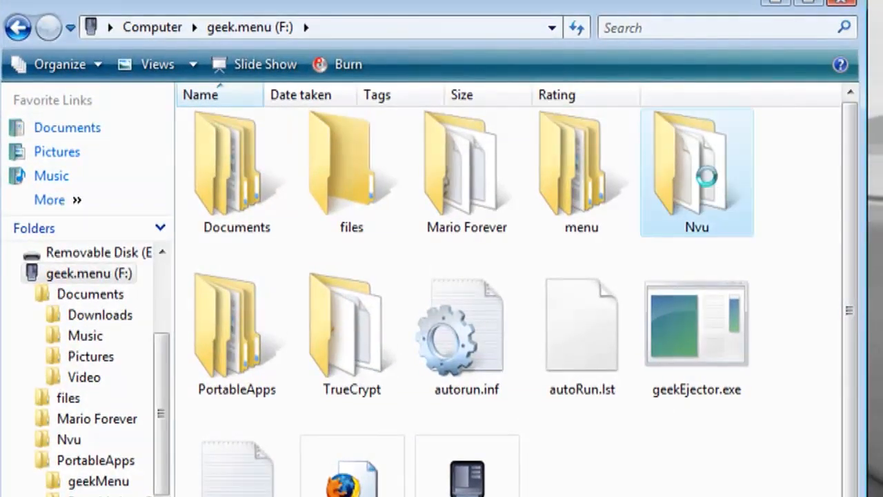
Step: Browse F:'s Nvu folder to locate nvu.exe
{"action": "double_click", "coordinate": [696, 165]}
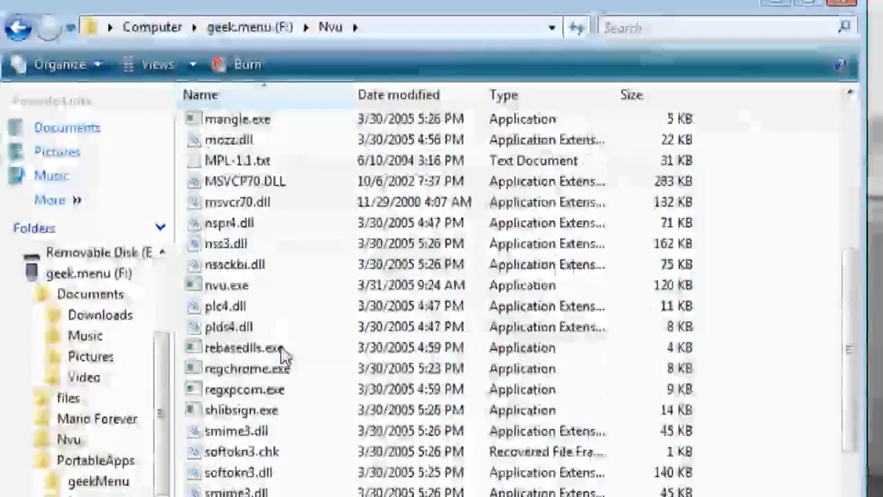
{"action": "scroll", "scroll_direction": "down", "scroll_amount": 3}
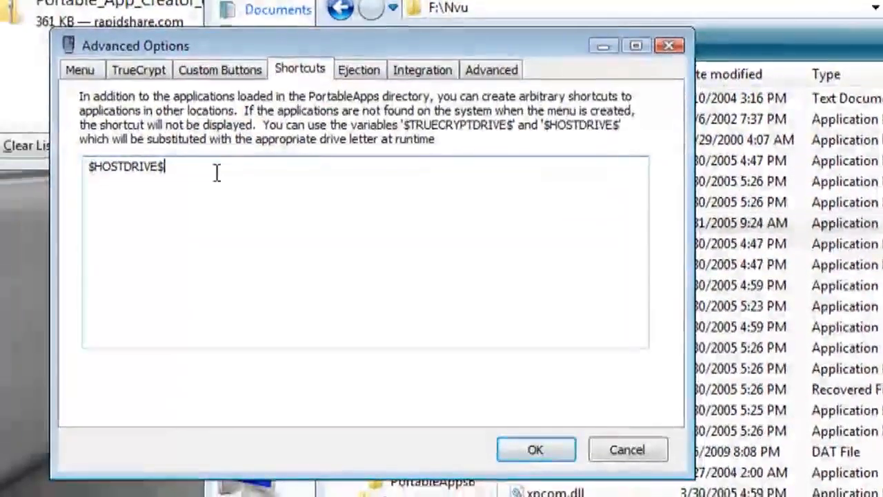
Step: Enter shortcut lines $HOSTDRIVE$:\Nvu\Nvu.exe and $HOSTDRIVE$:\Mario Forever\MarioForever.exe in geek.menu
{"action": "type", "text": "\\Nvu\\"}
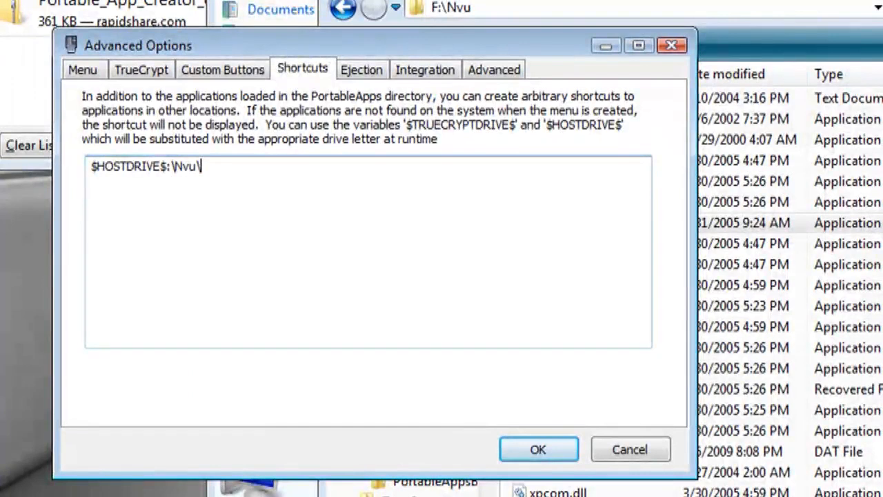
{"action": "type", "text": "Nv"}
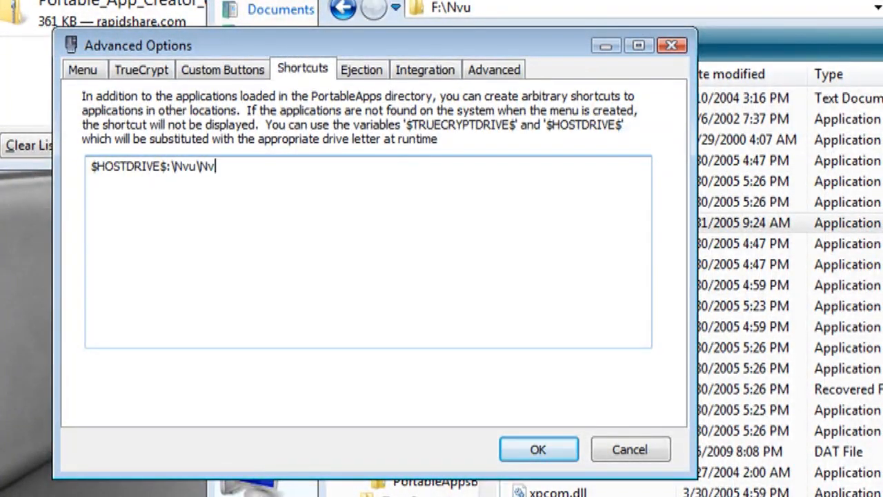
{"action": "type", "text": "u.exe"}
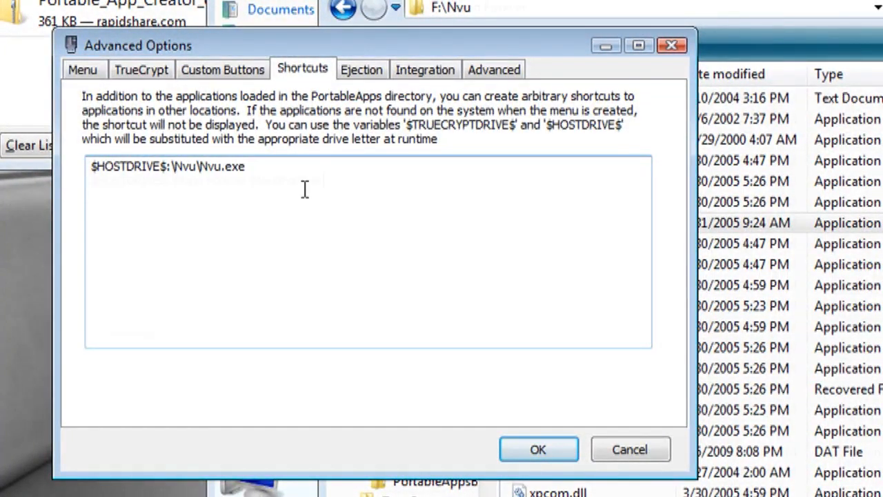
{"action": "type", "text": "$HOSTDRIVE$:\\Mario Forever\\MarioForever"}
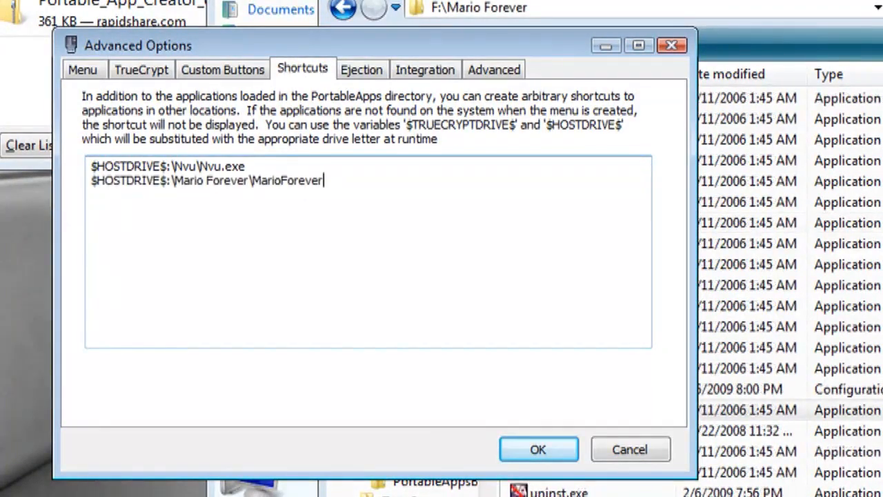
{"action": "type", "text": ".exe"}
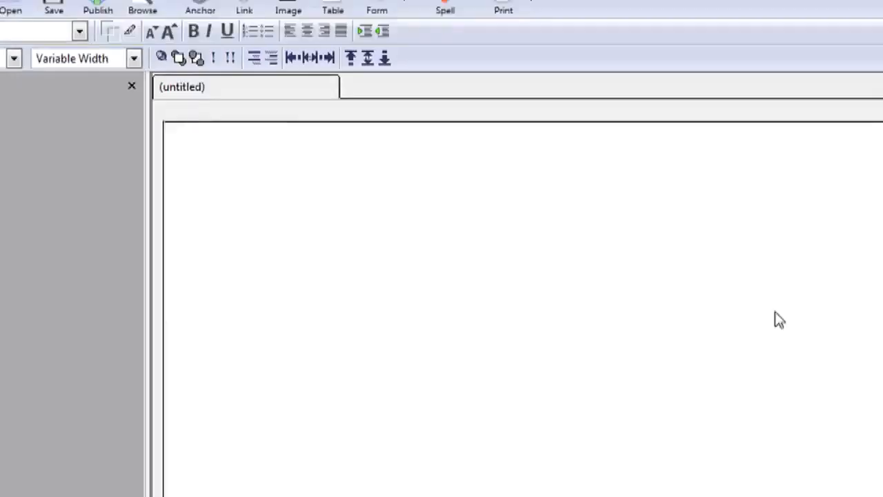
Step: Show the next tip in Nvu's startup tips dialog over the untitled page
{"action": "left_click", "coordinate": [373, 293]}
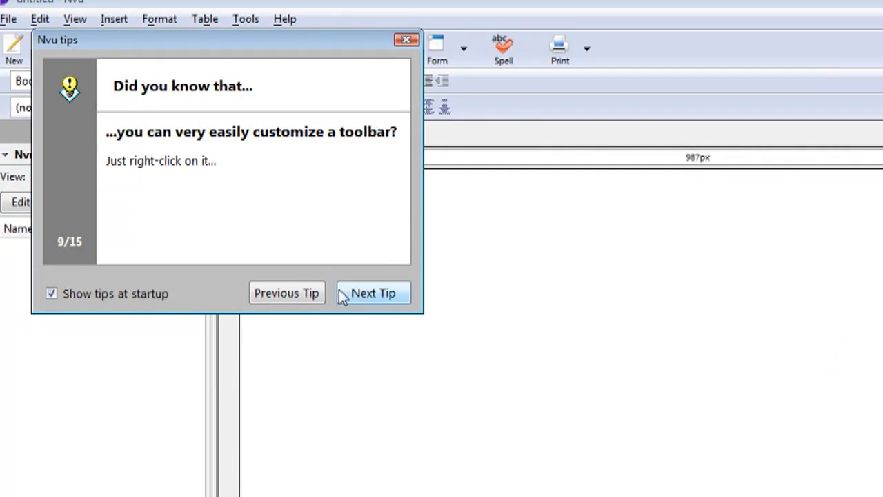